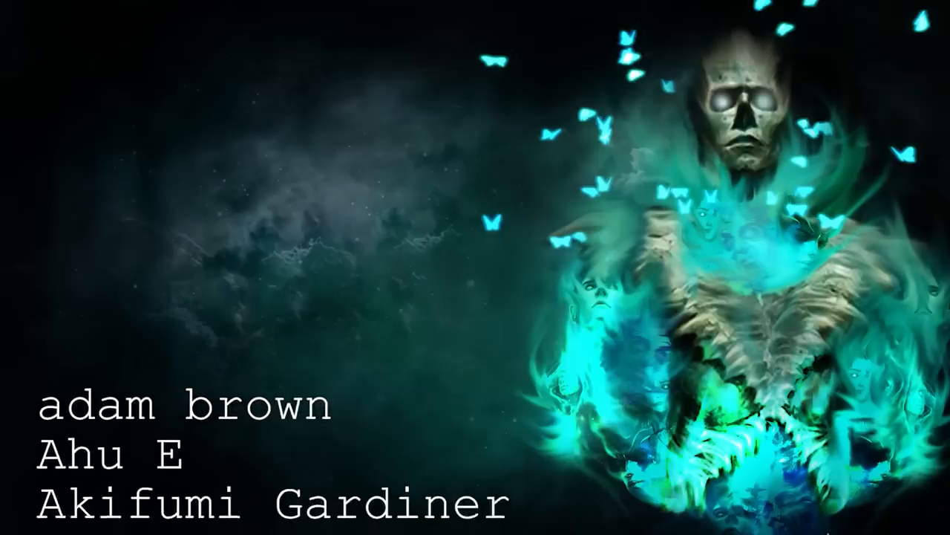
pyautogui.scroll(-3)
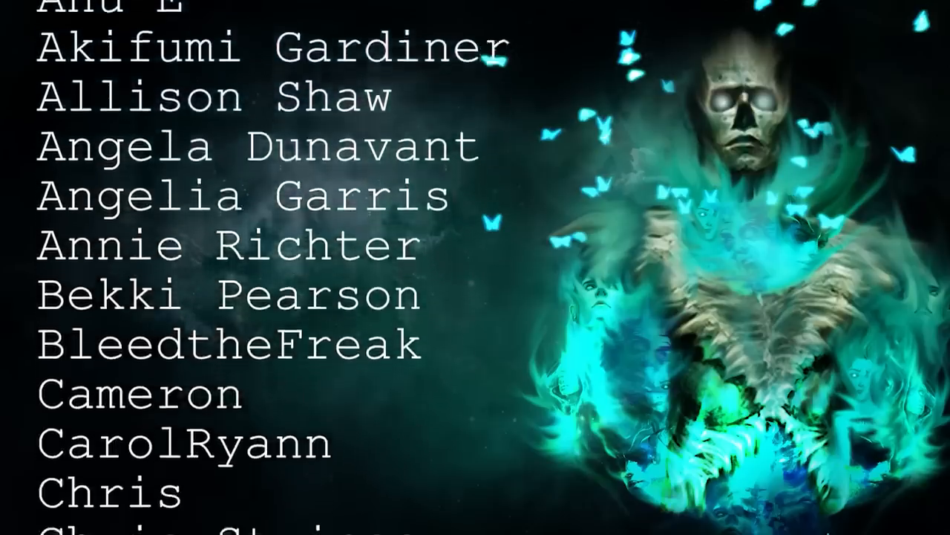
pyautogui.scroll(-3)
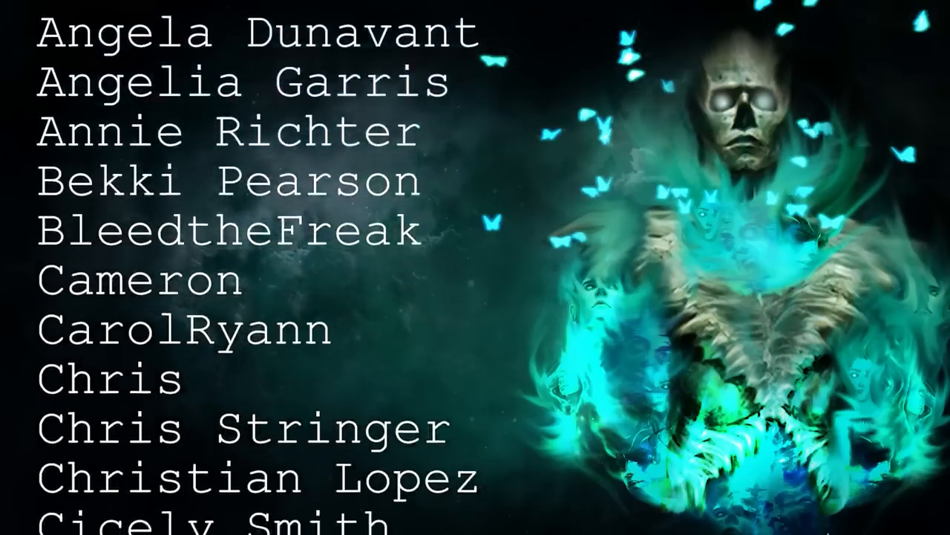
pyautogui.scroll(-3)
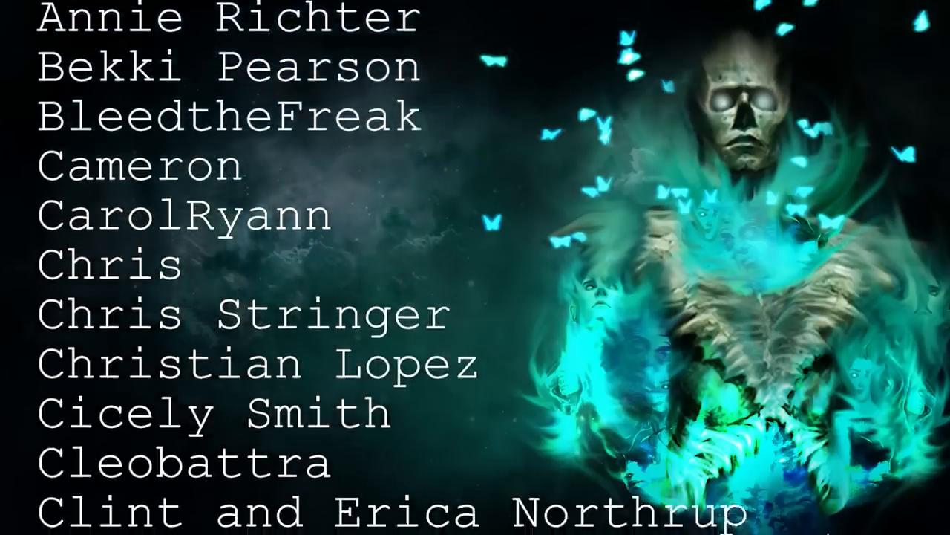
pyautogui.scroll(-3)
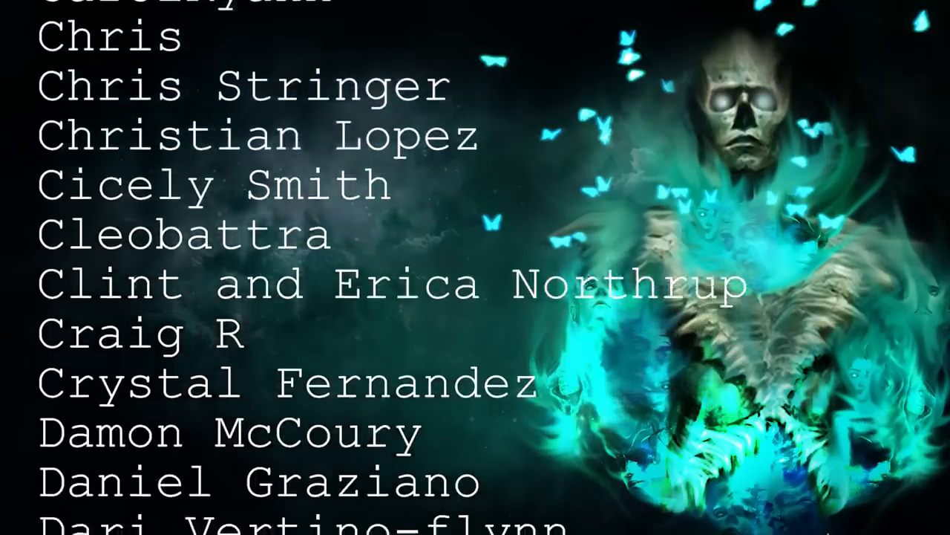
pyautogui.scroll(3)
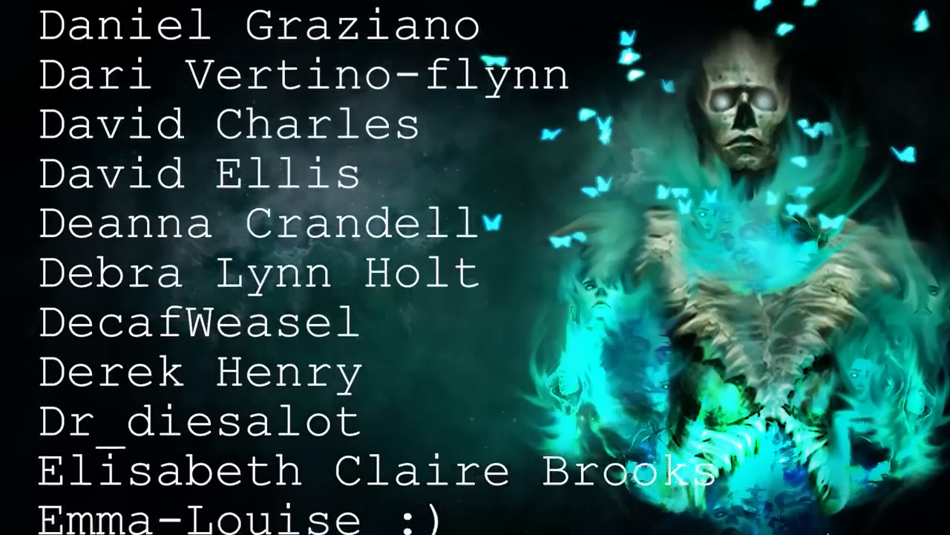
pyautogui.scroll(-3)
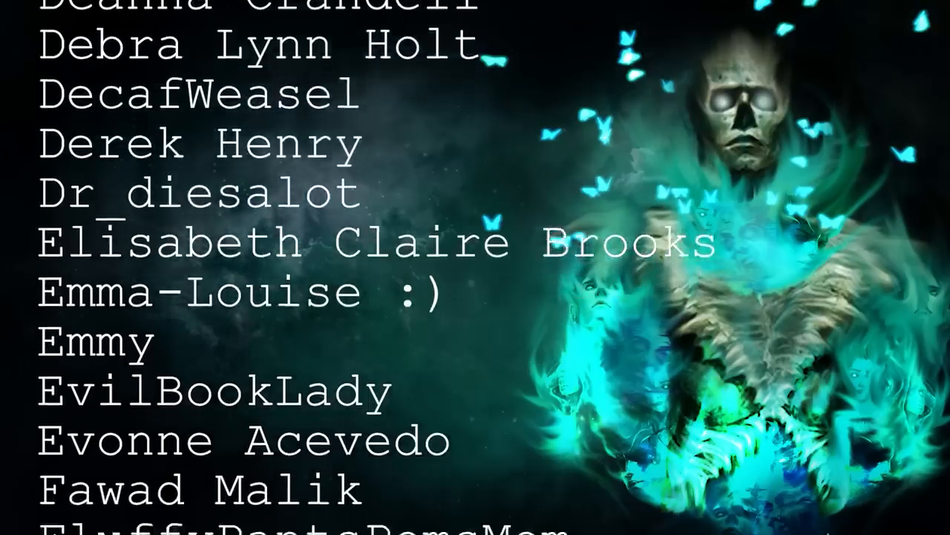
pyautogui.scroll(-3)
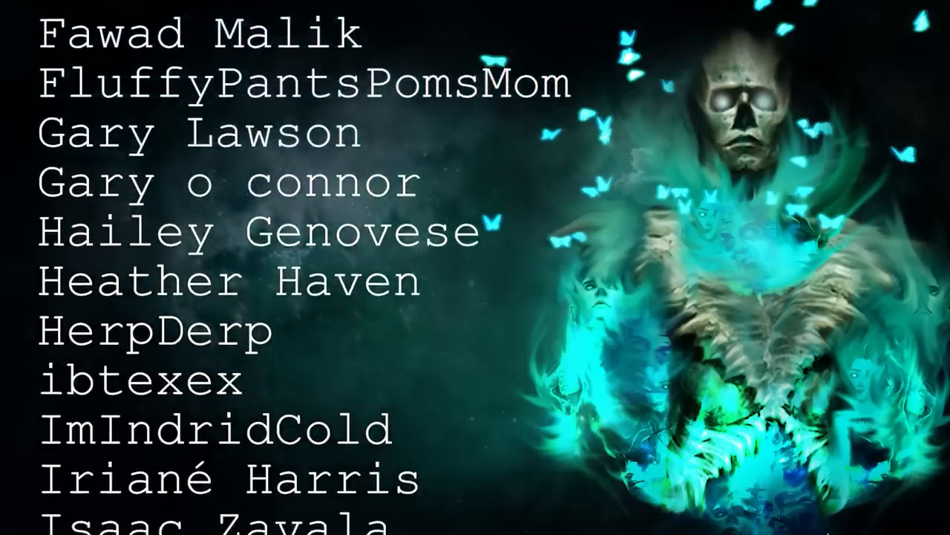
pyautogui.scroll(-3)
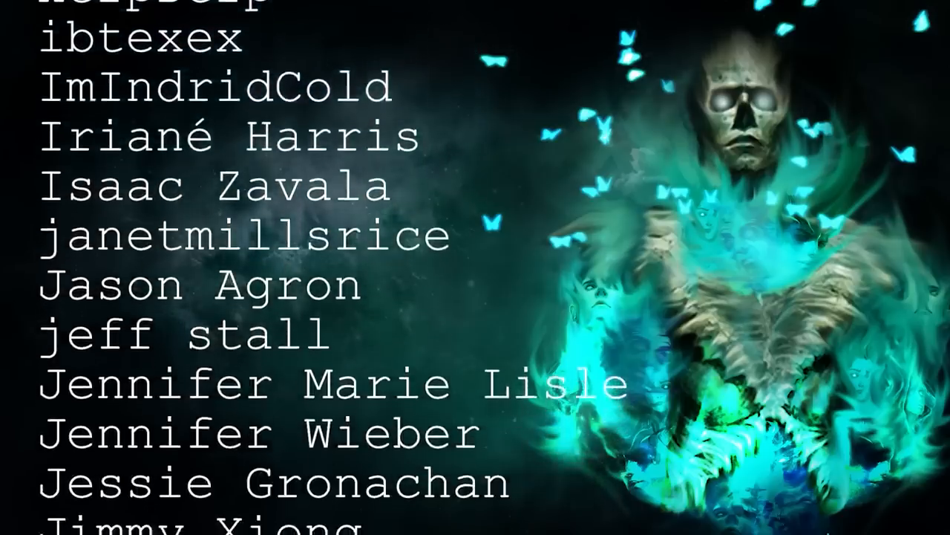
pyautogui.scroll(-3)
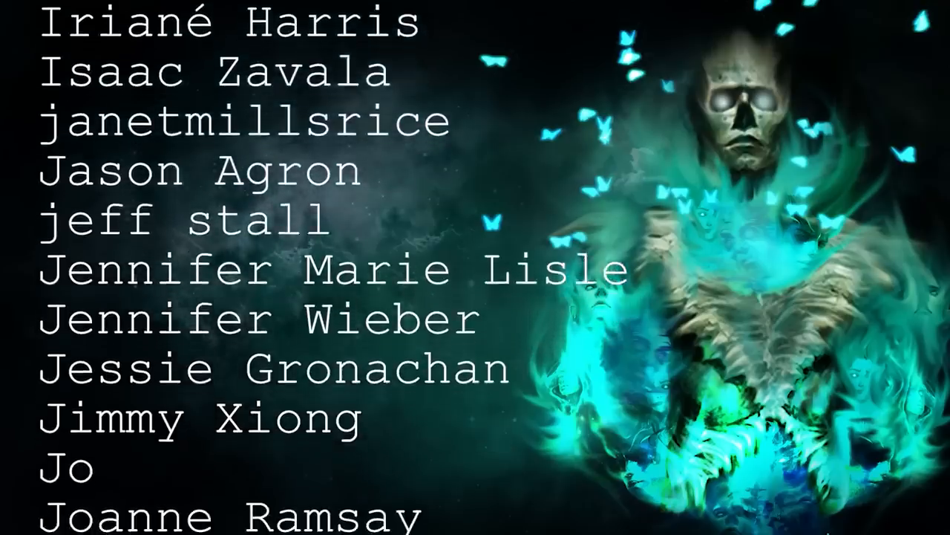
pyautogui.scroll(-3)
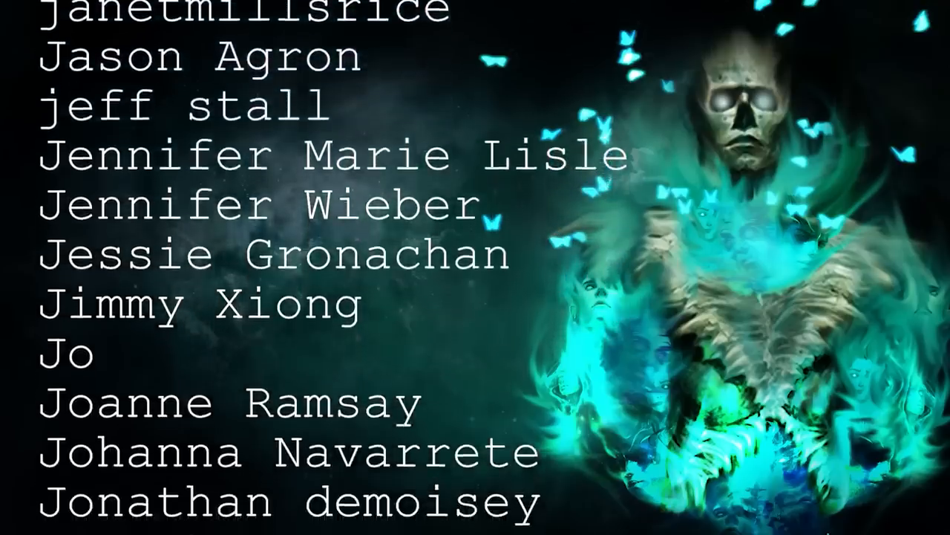
pyautogui.scroll(-3)
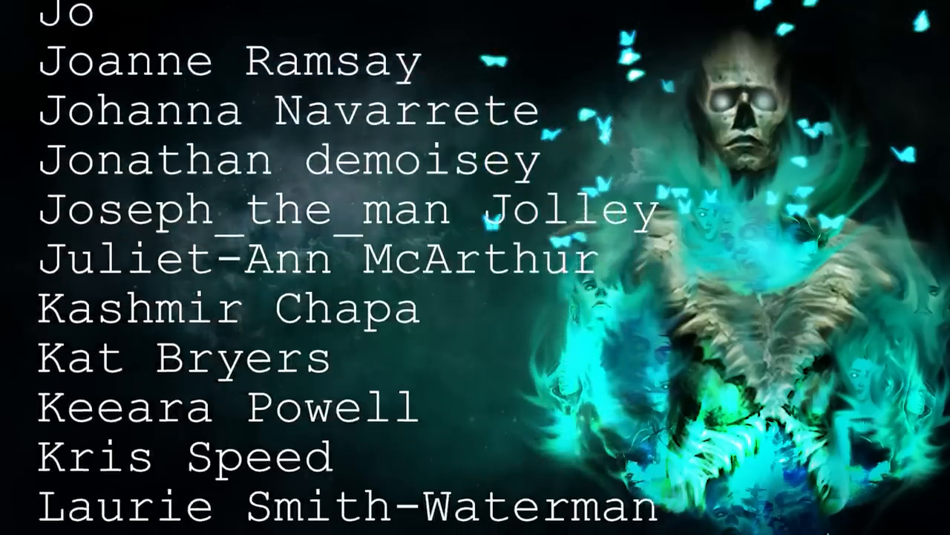
pyautogui.scroll(-3)
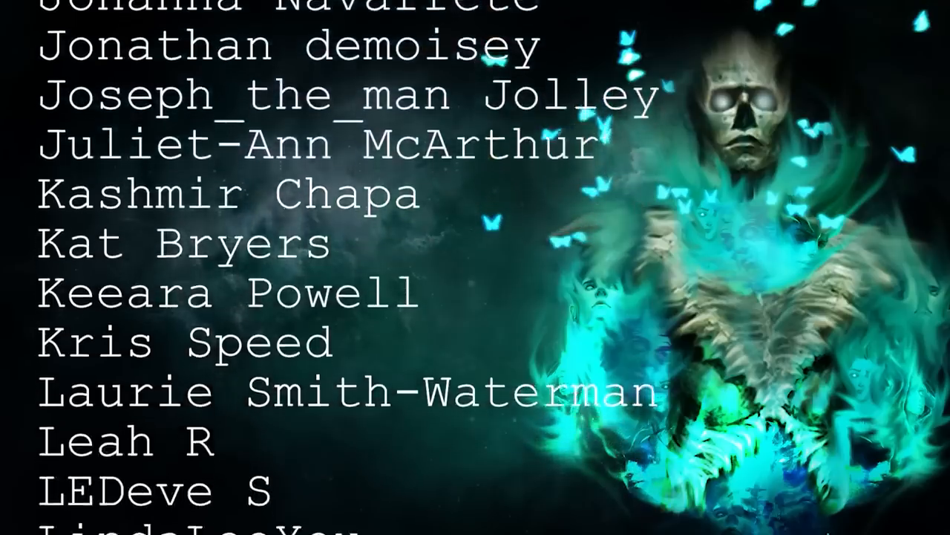
pyautogui.scroll(-3)
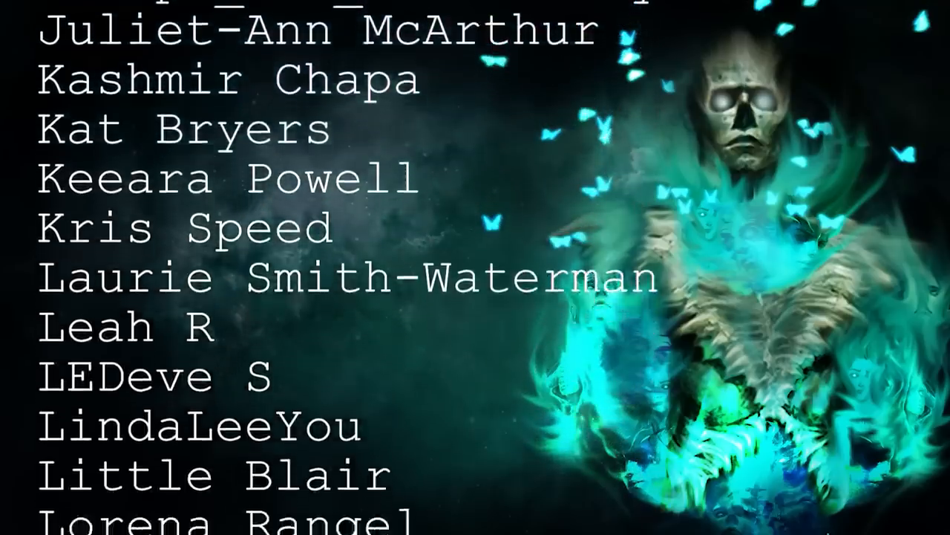
pyautogui.scroll(-3)
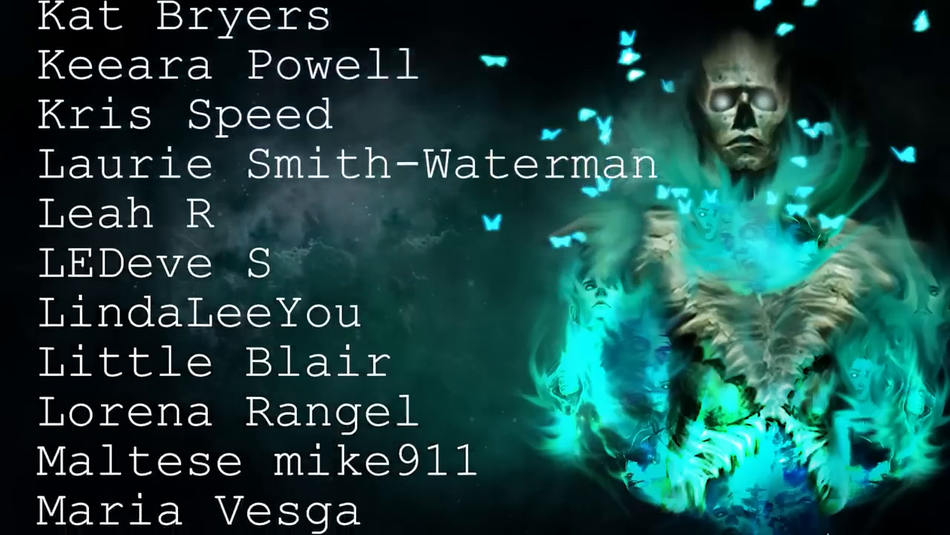
pyautogui.scroll(-3)
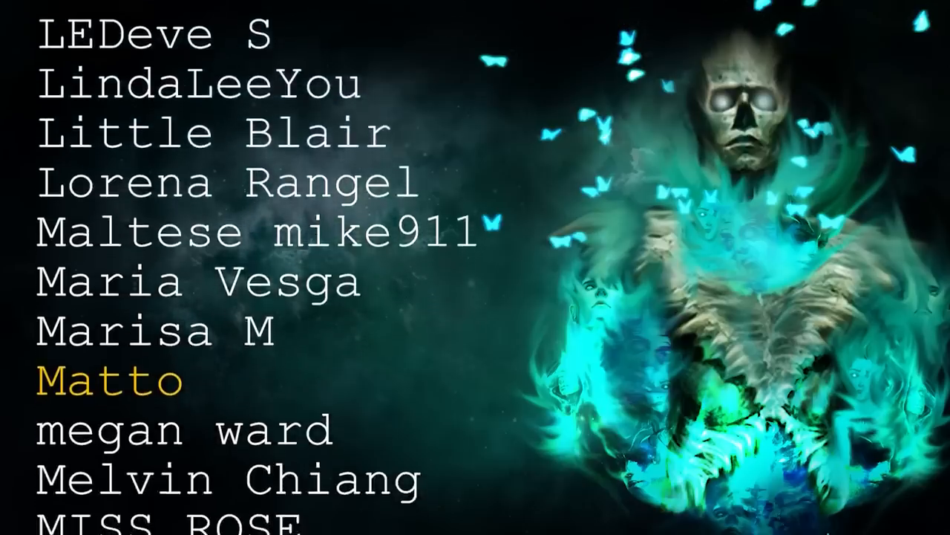
pyautogui.scroll(-3)
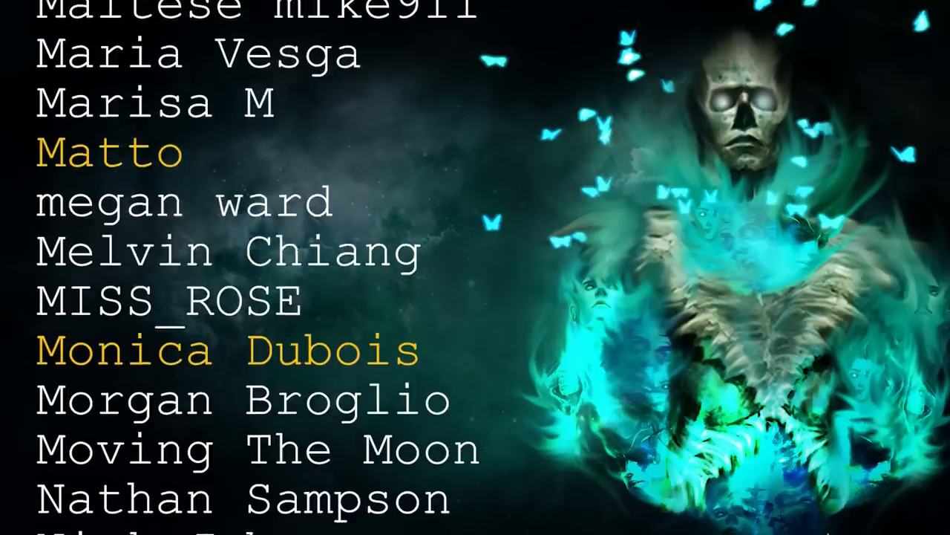
pyautogui.scroll(-3)
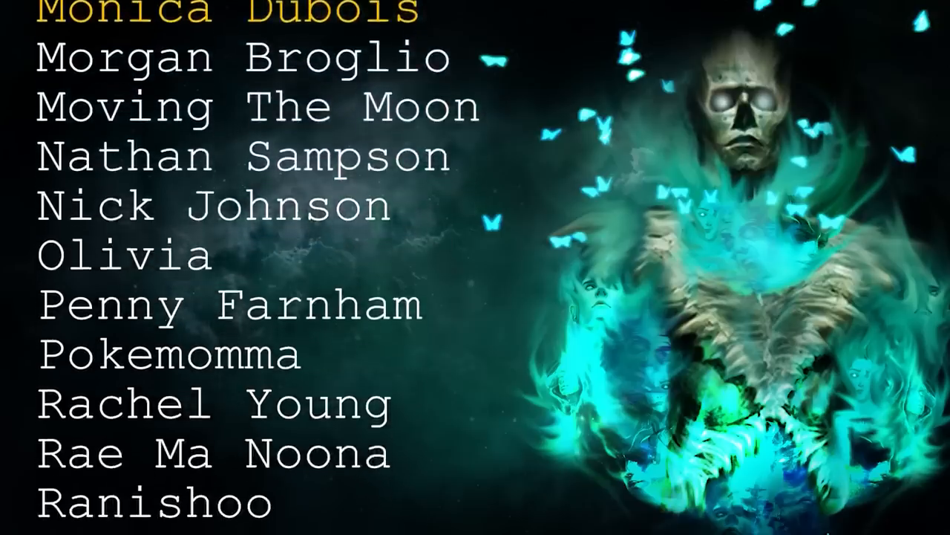
pyautogui.scroll(-3)
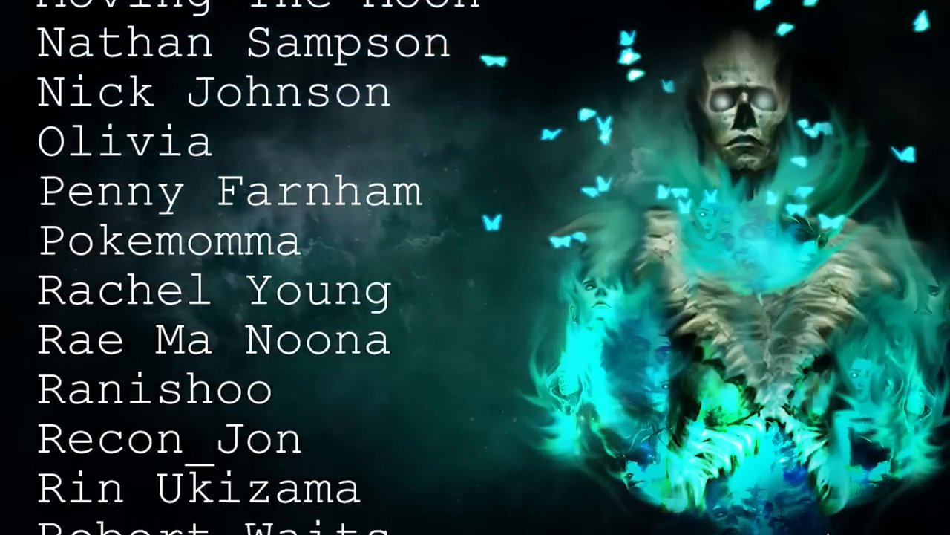
pyautogui.scroll(-3)
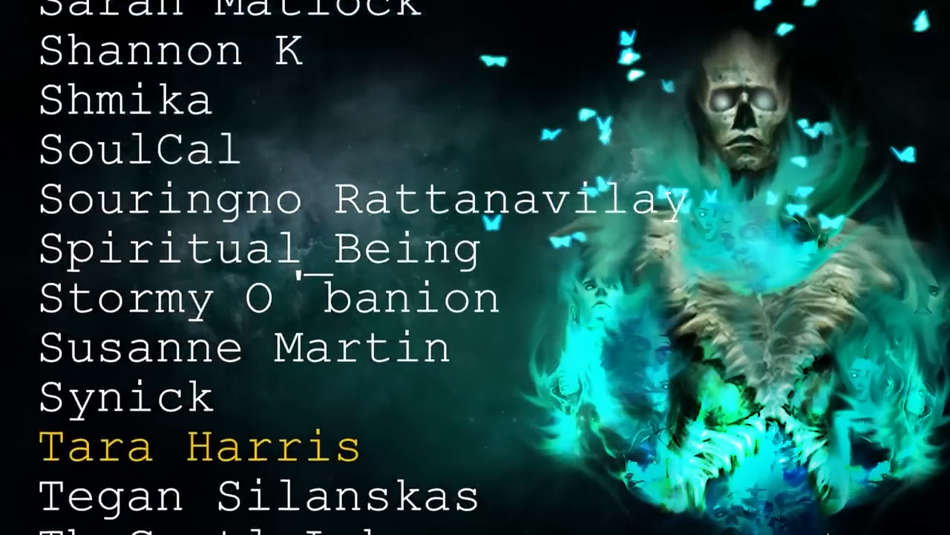
pyautogui.scroll(-3)
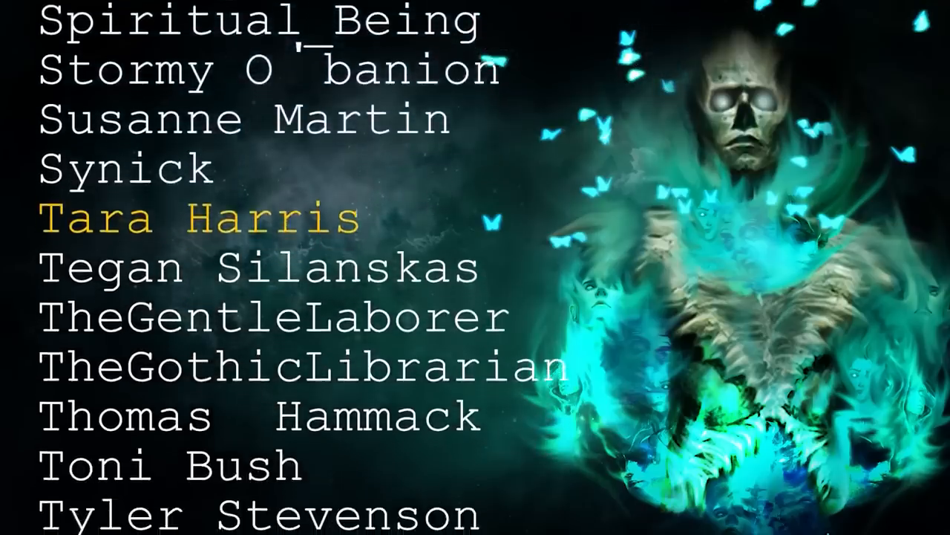
pyautogui.scroll(-3)
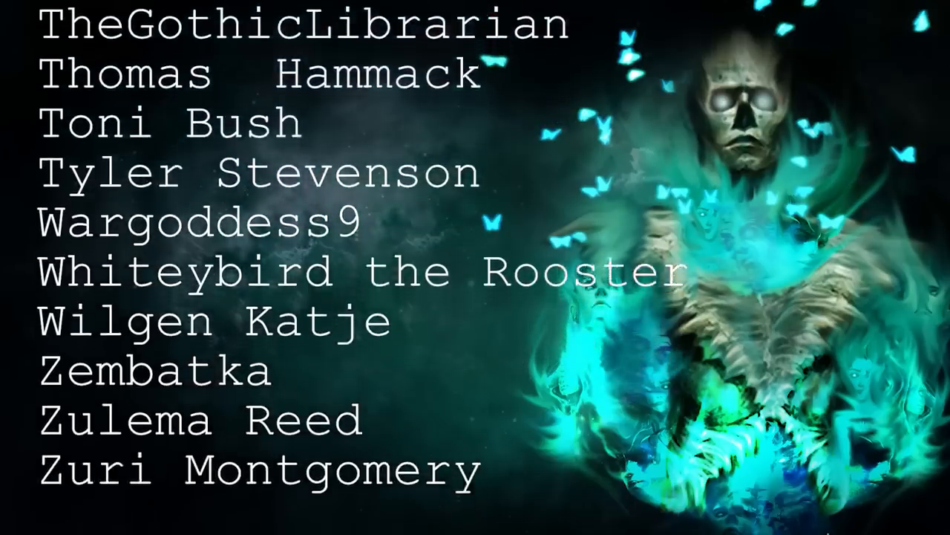
pyautogui.scroll(-3)
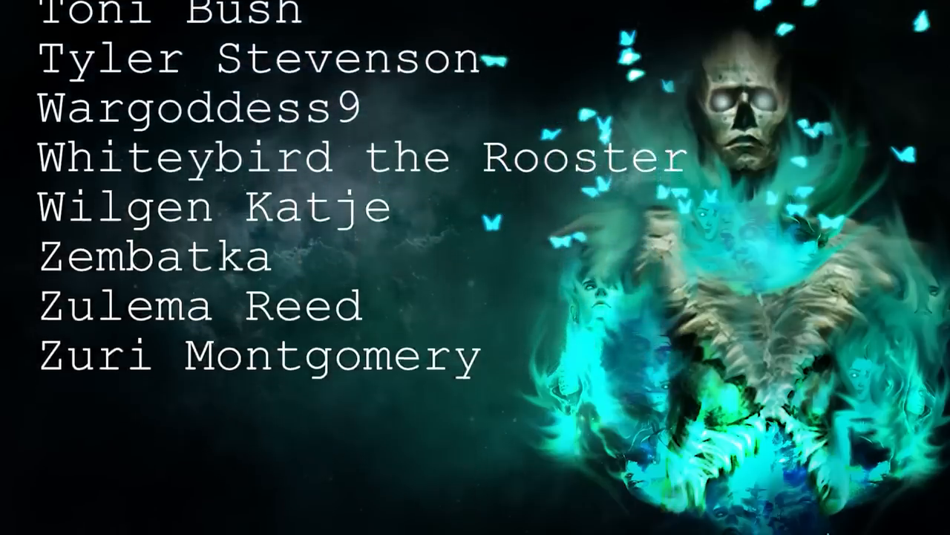